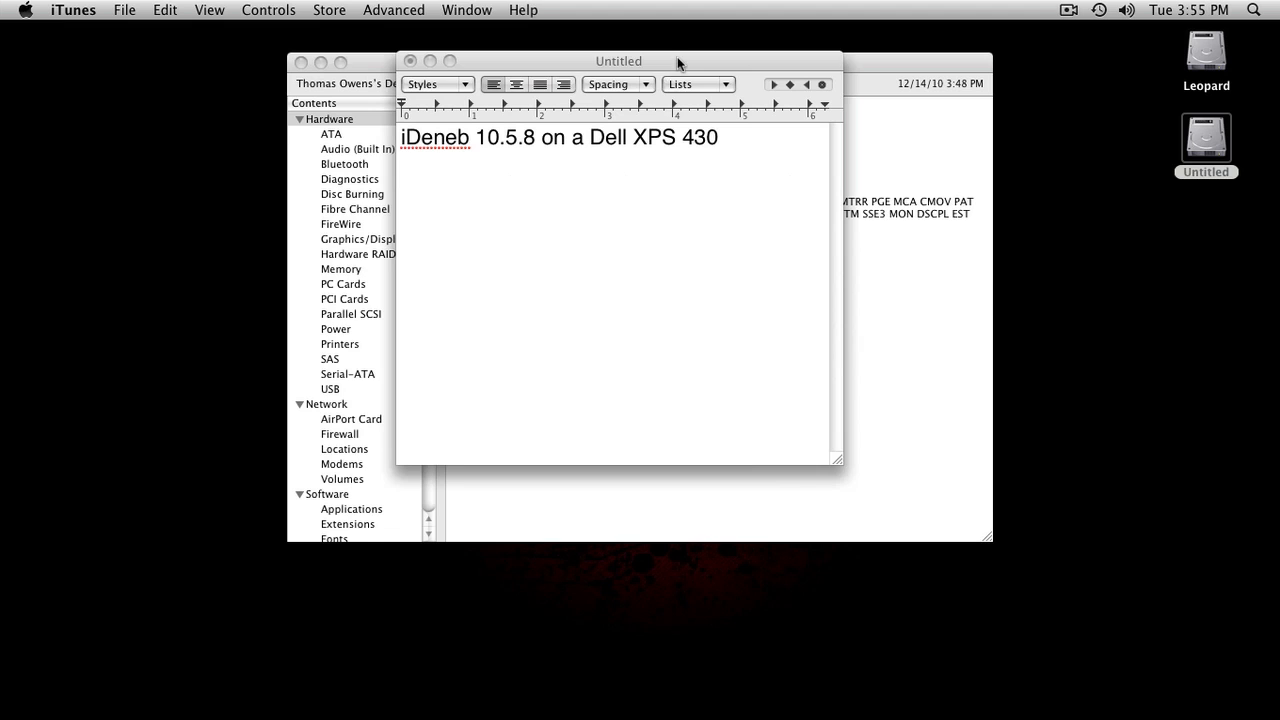
Move the note aside and back, then select the 'iDeneb 10.5.8 on a Dell XPS 430' line.
left_click_drag(618, 60, 108, 224)
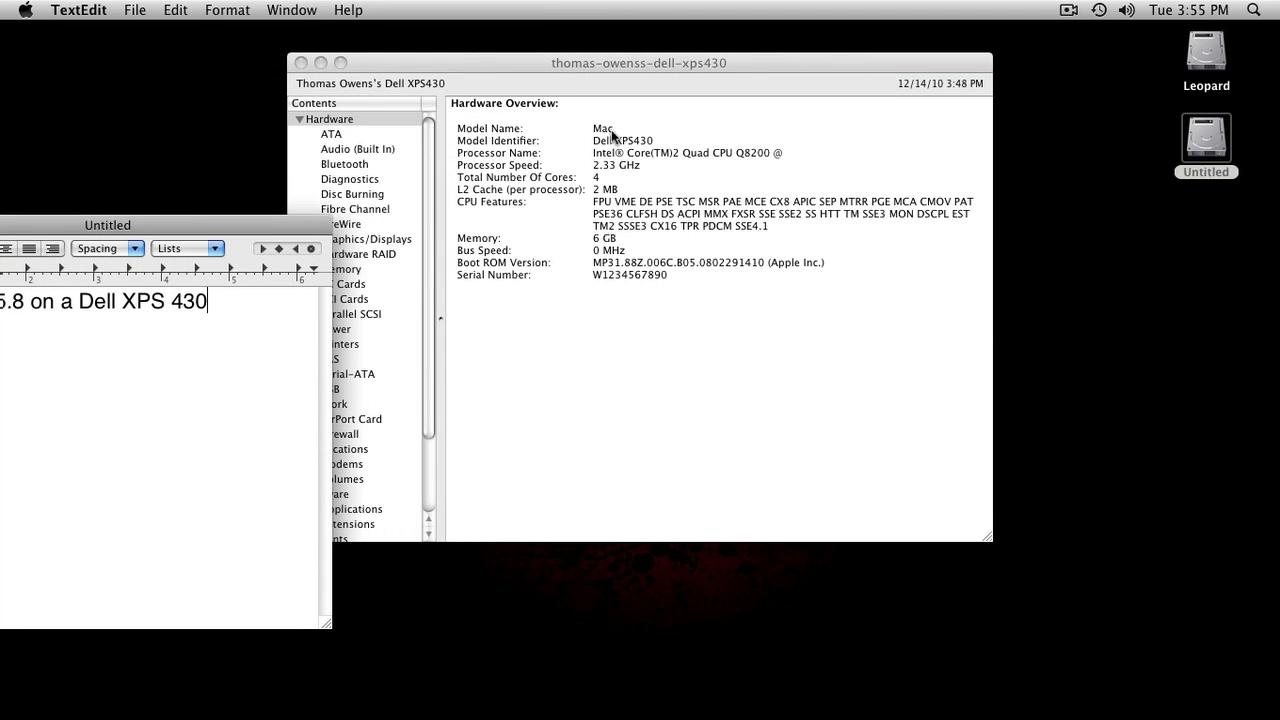
left_click_drag(108, 224, 258, 198)
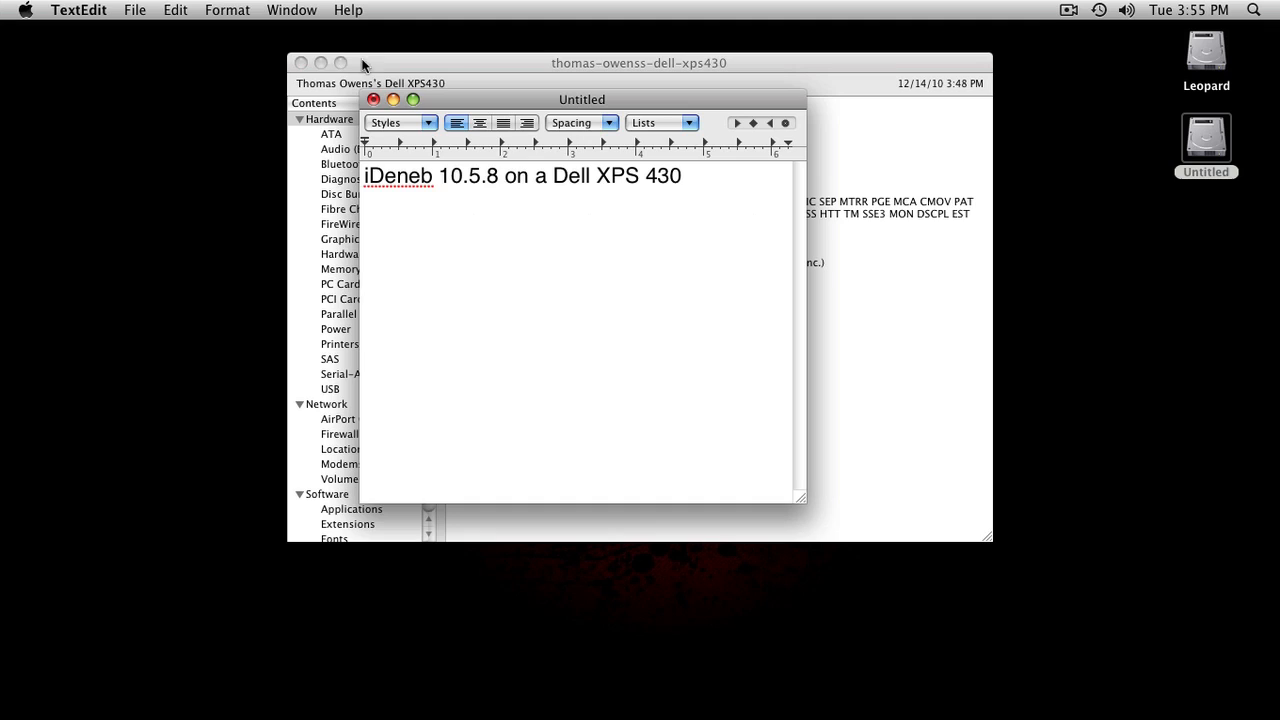
left_click(712, 176)
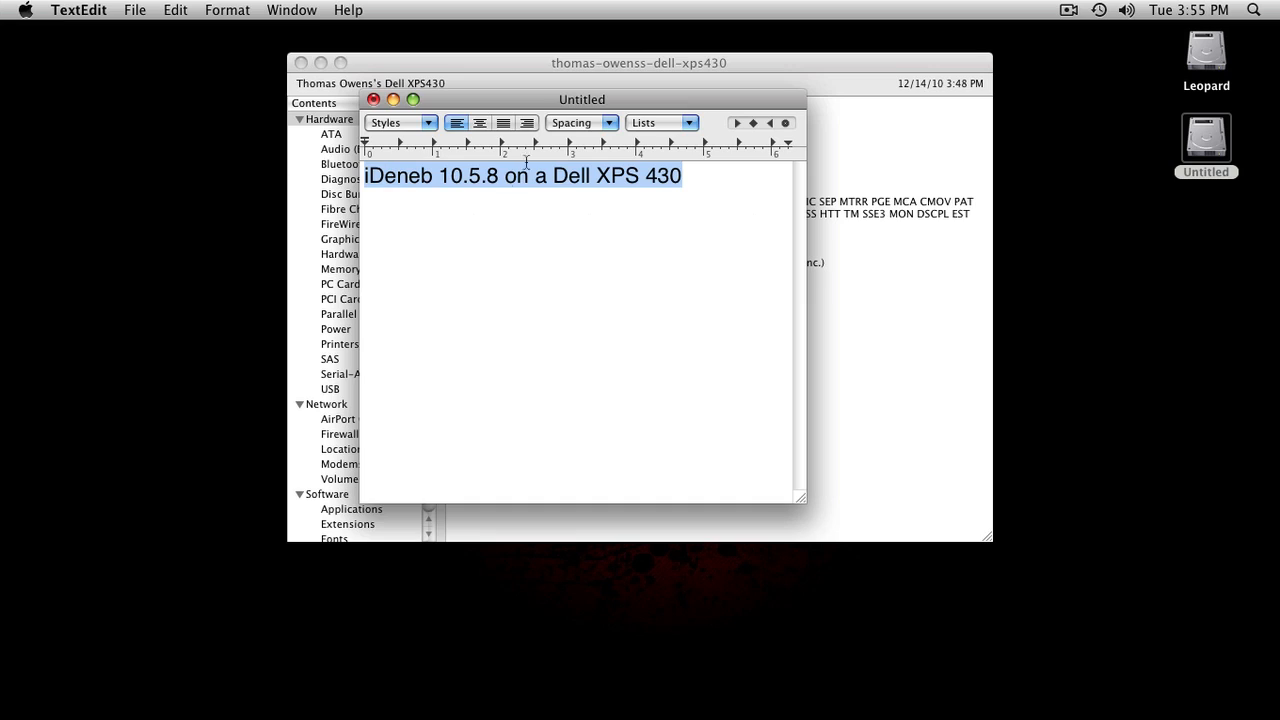
mouse_move(504, 250)
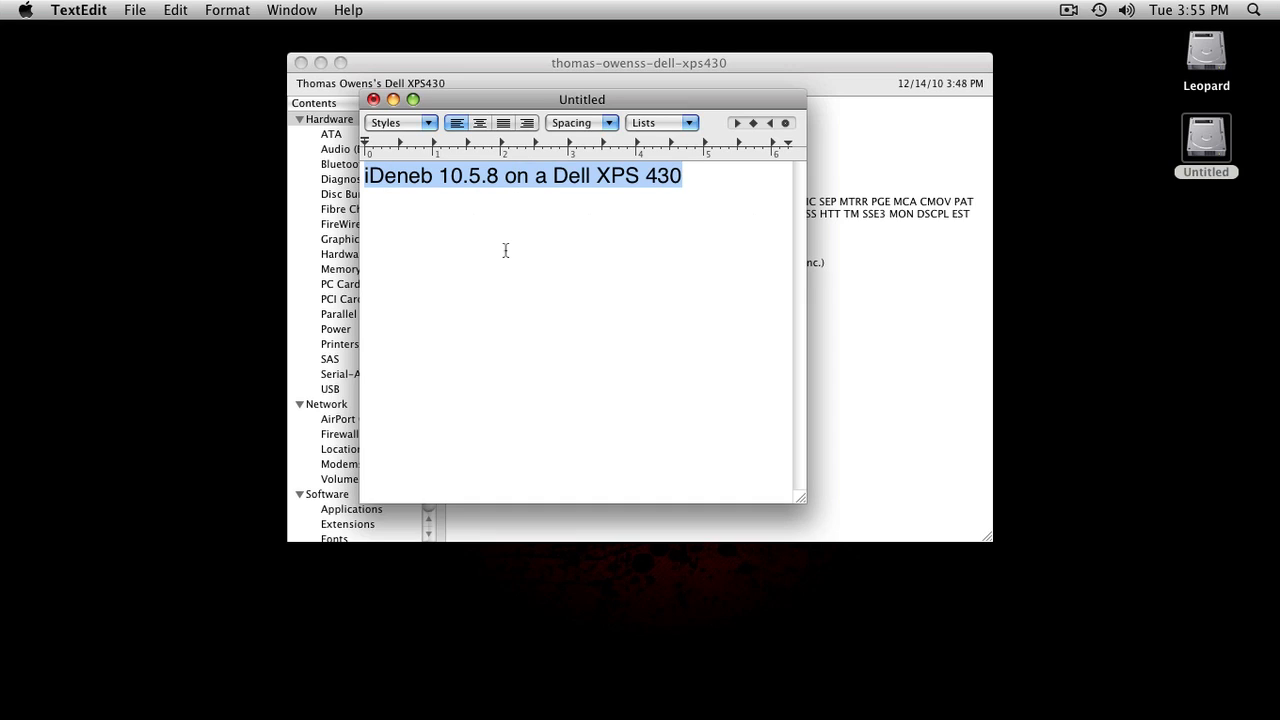
Replace the line with 'Everything is working perfectly… anybody has questions just ask thanks'.
type("Everything")
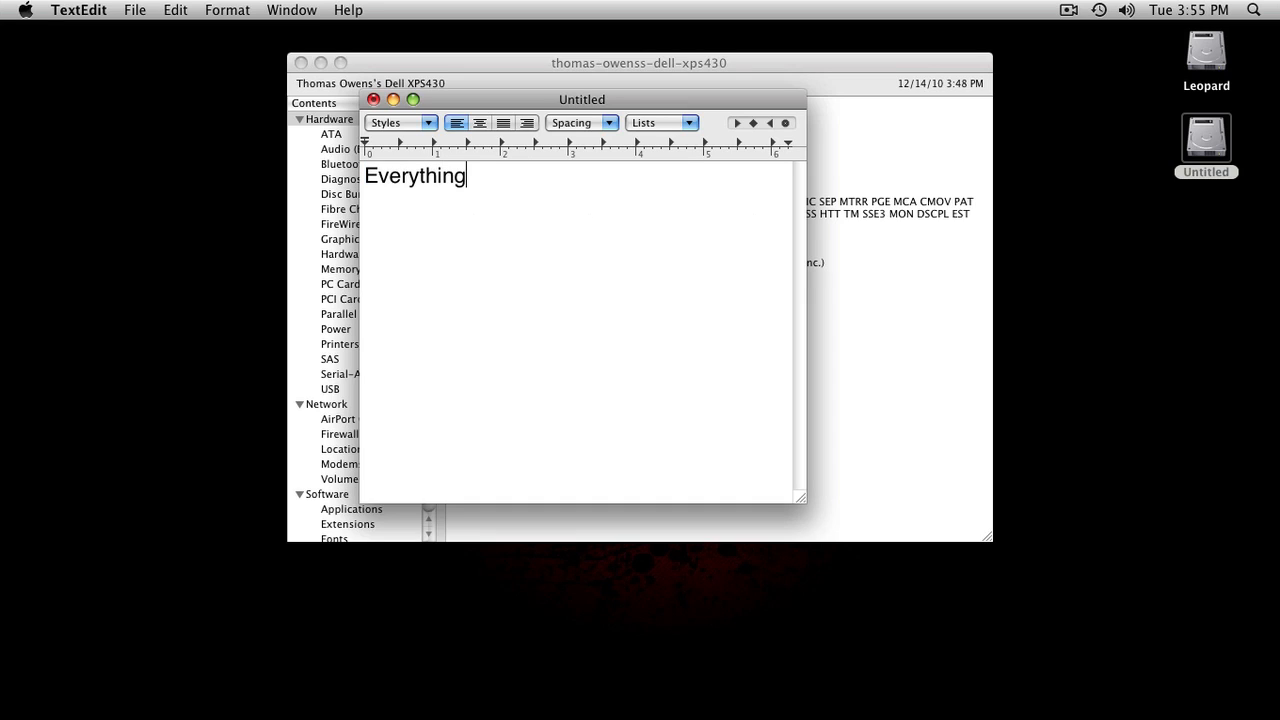
type("is work")
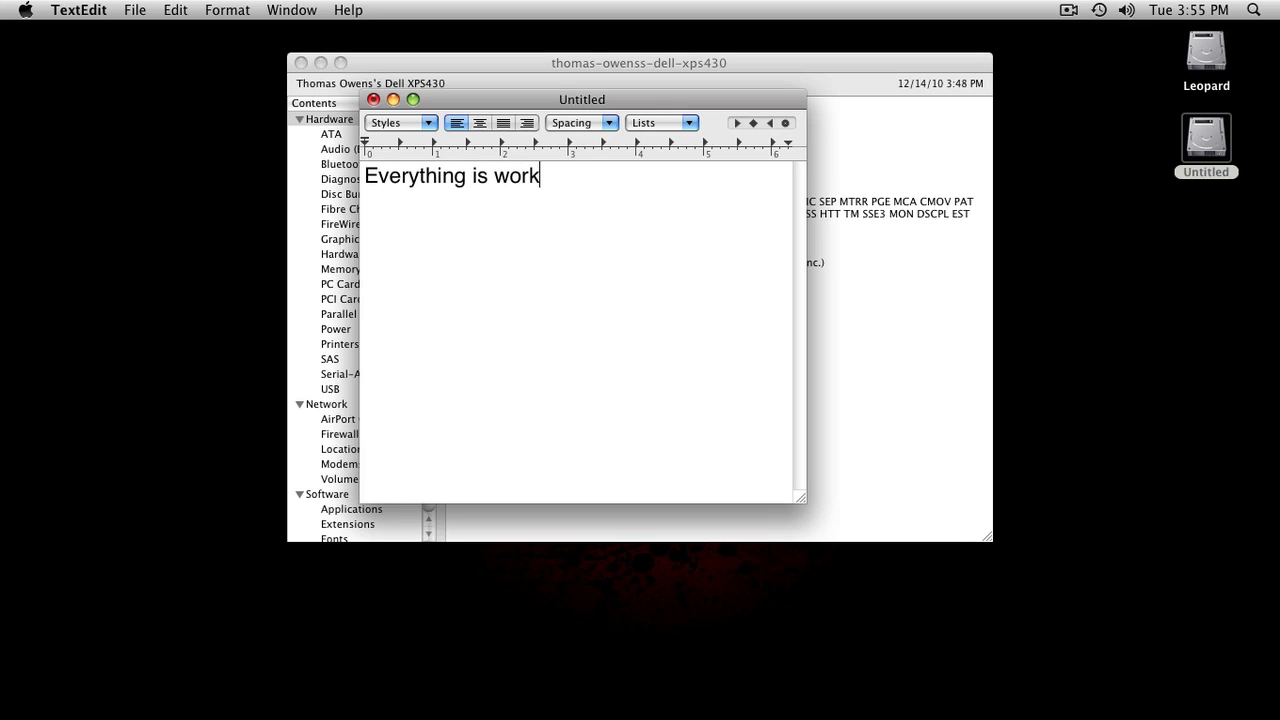
type("ing")
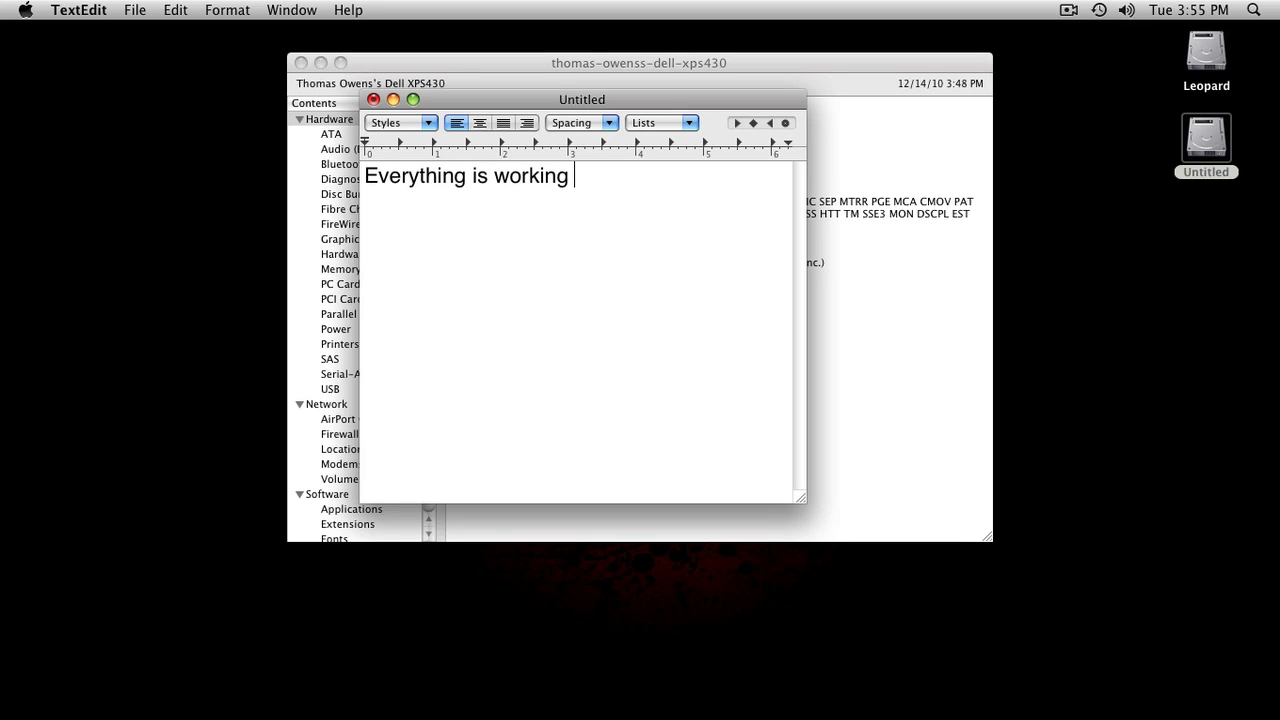
type("perfect")
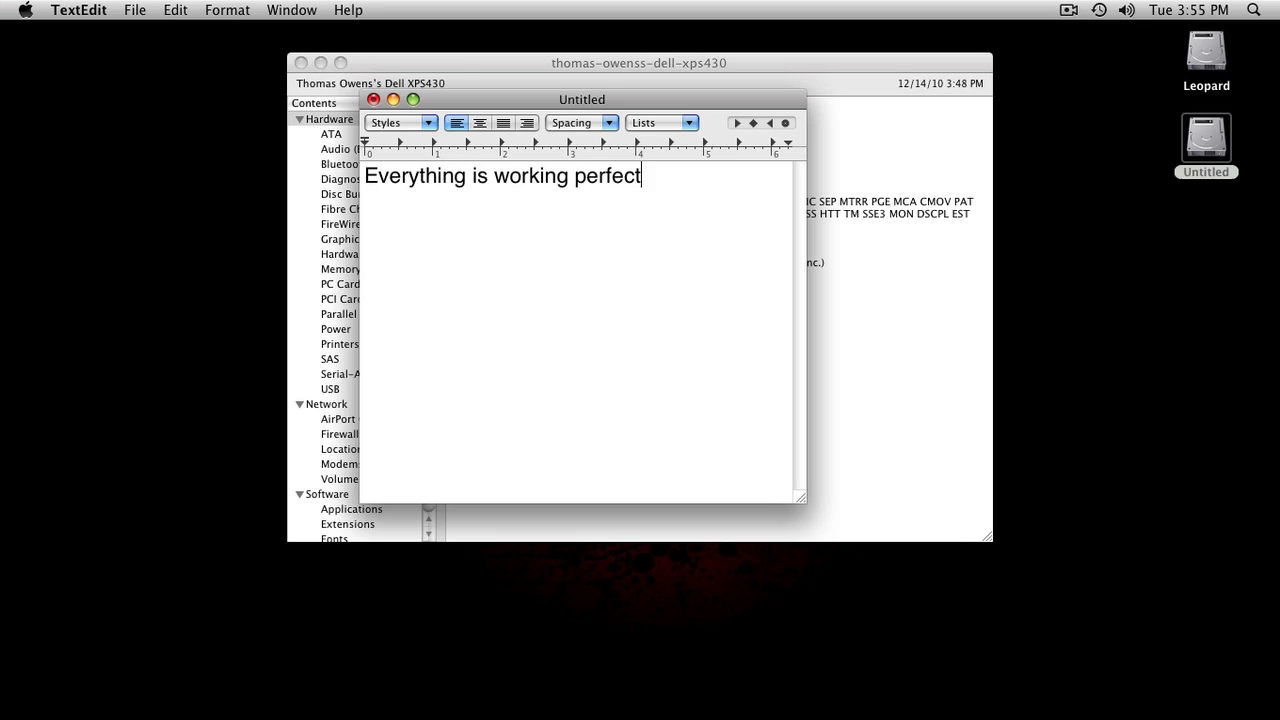
type("ly if any")
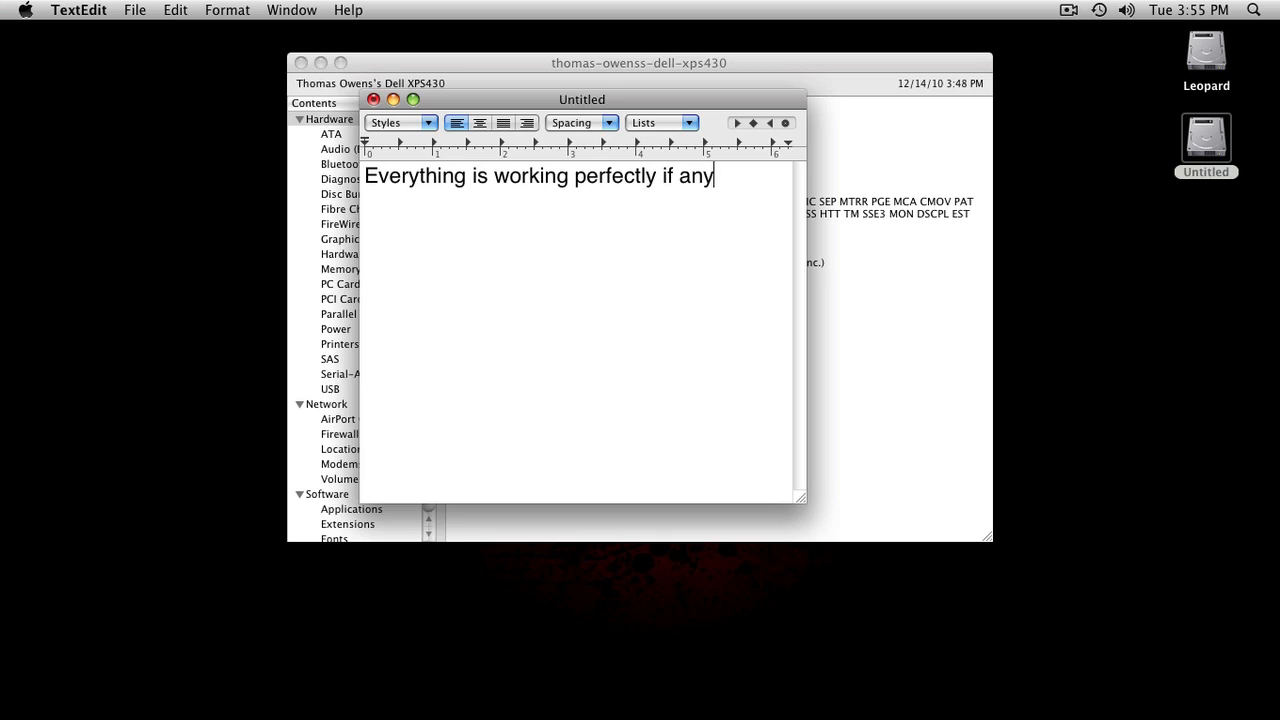
type("body")
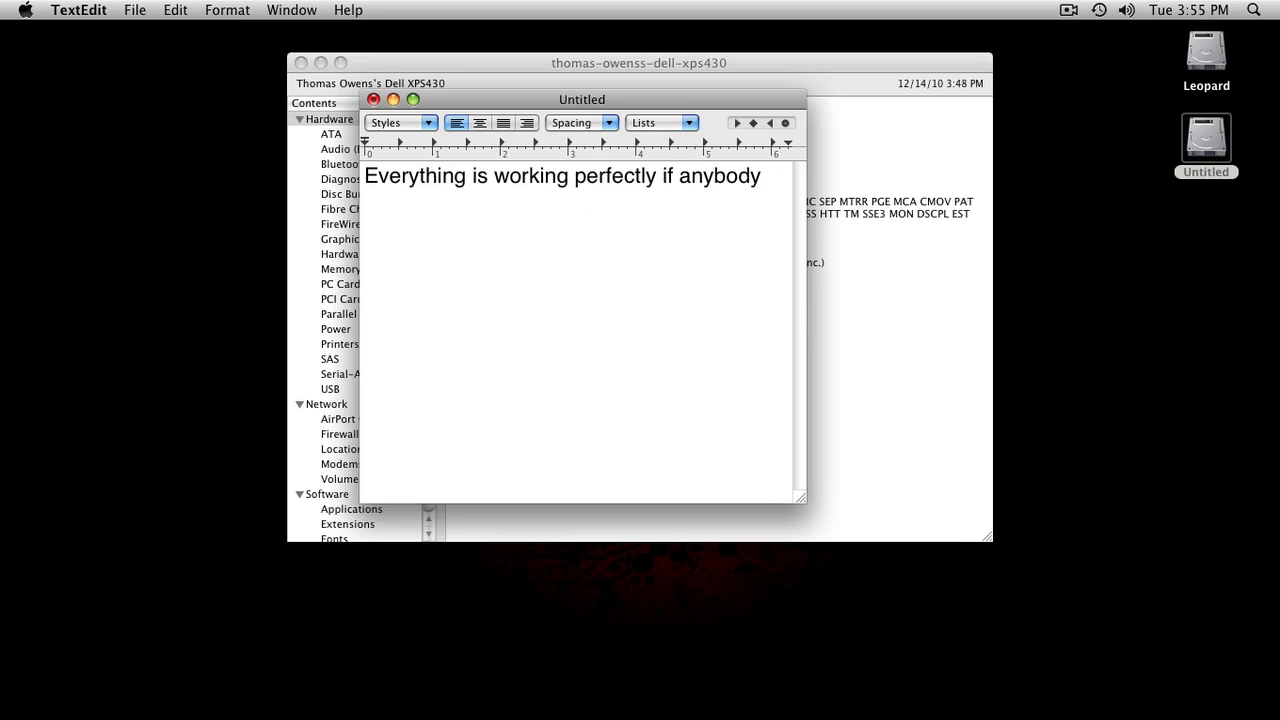
type("has")
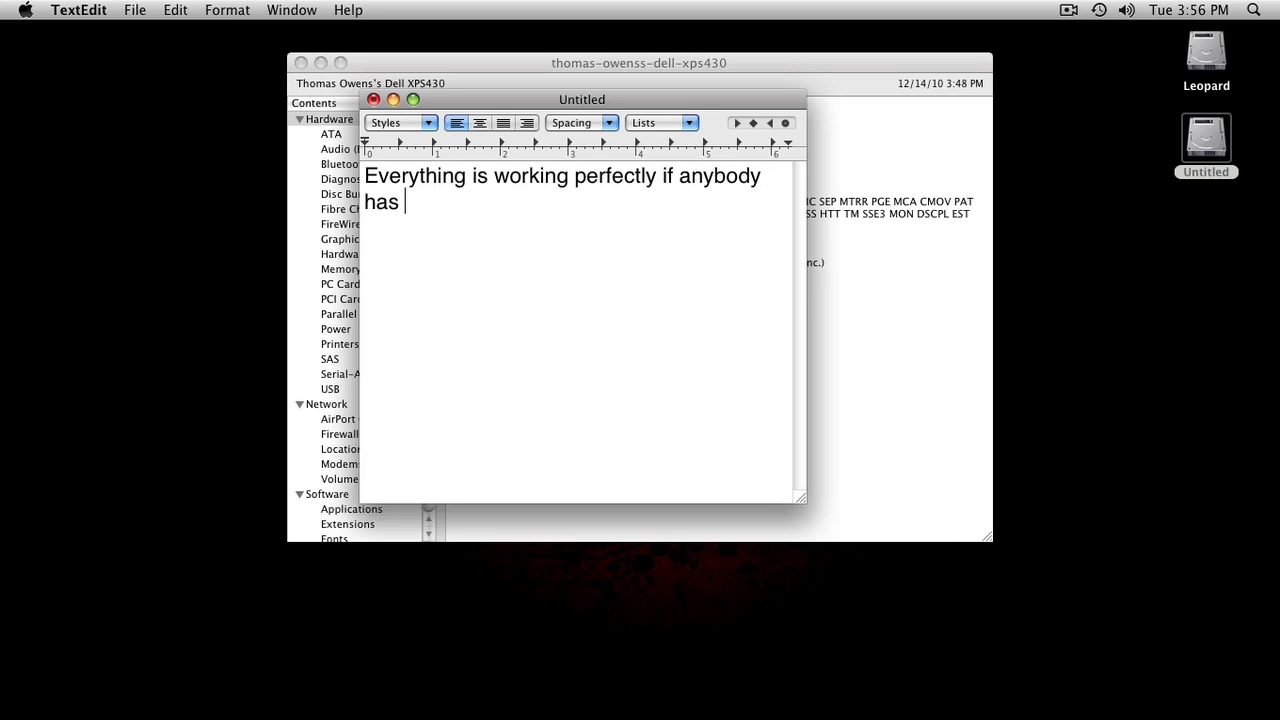
type("any w")
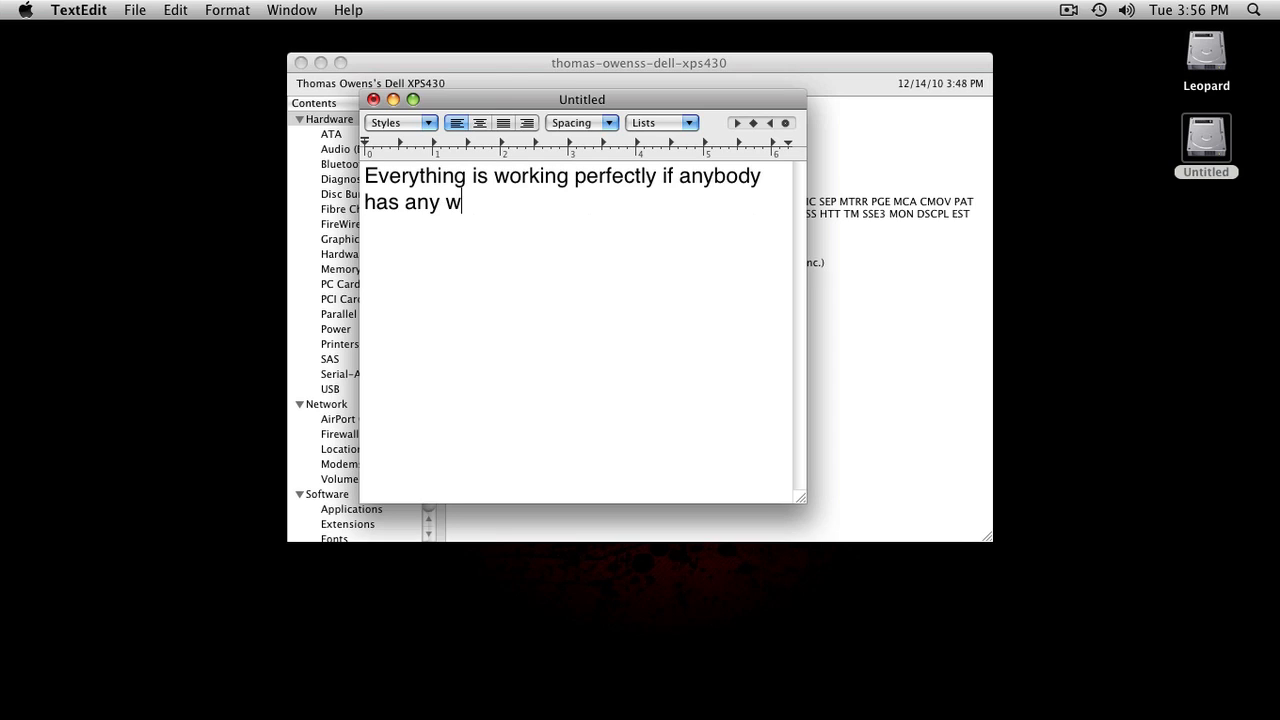
type("question")
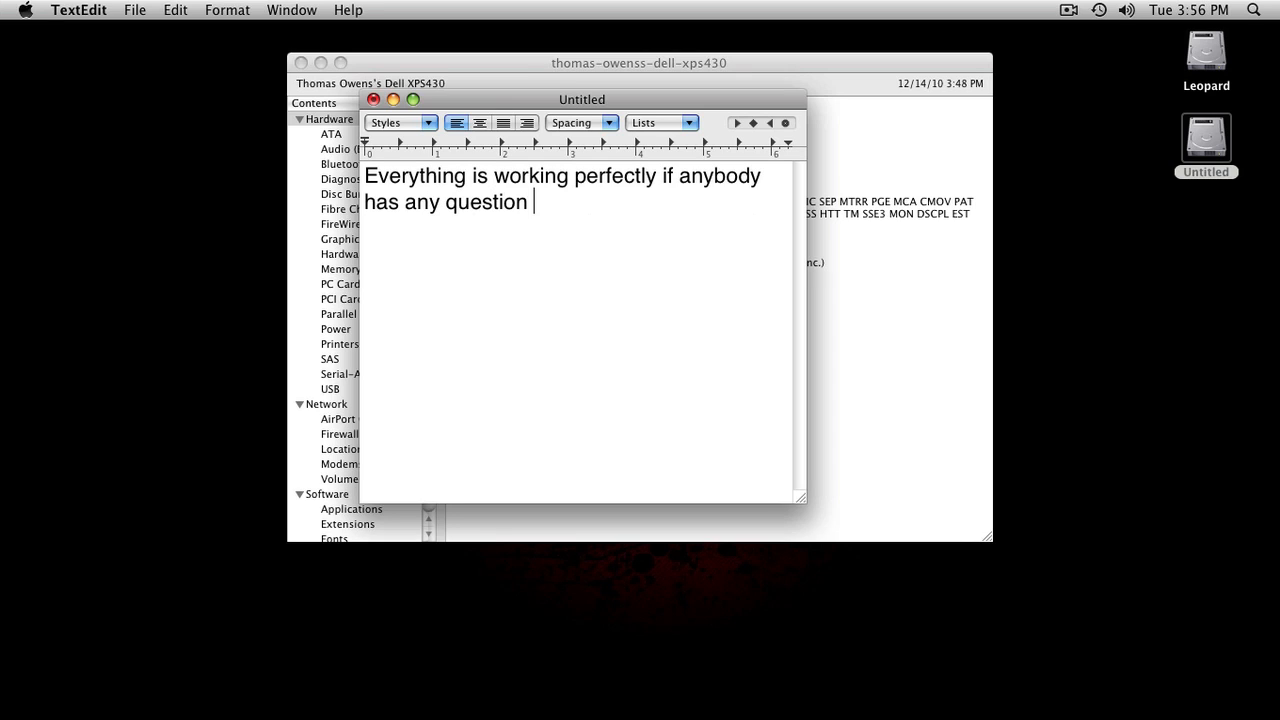
type("s just")
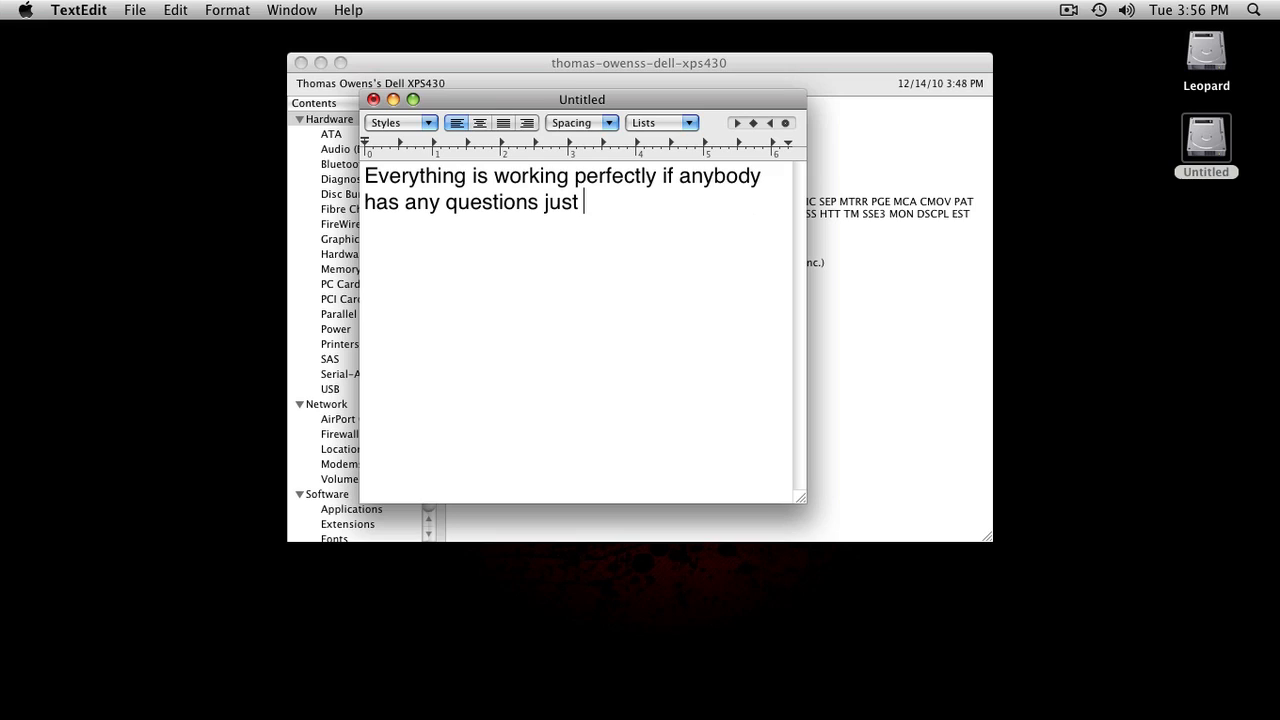
type("ask")
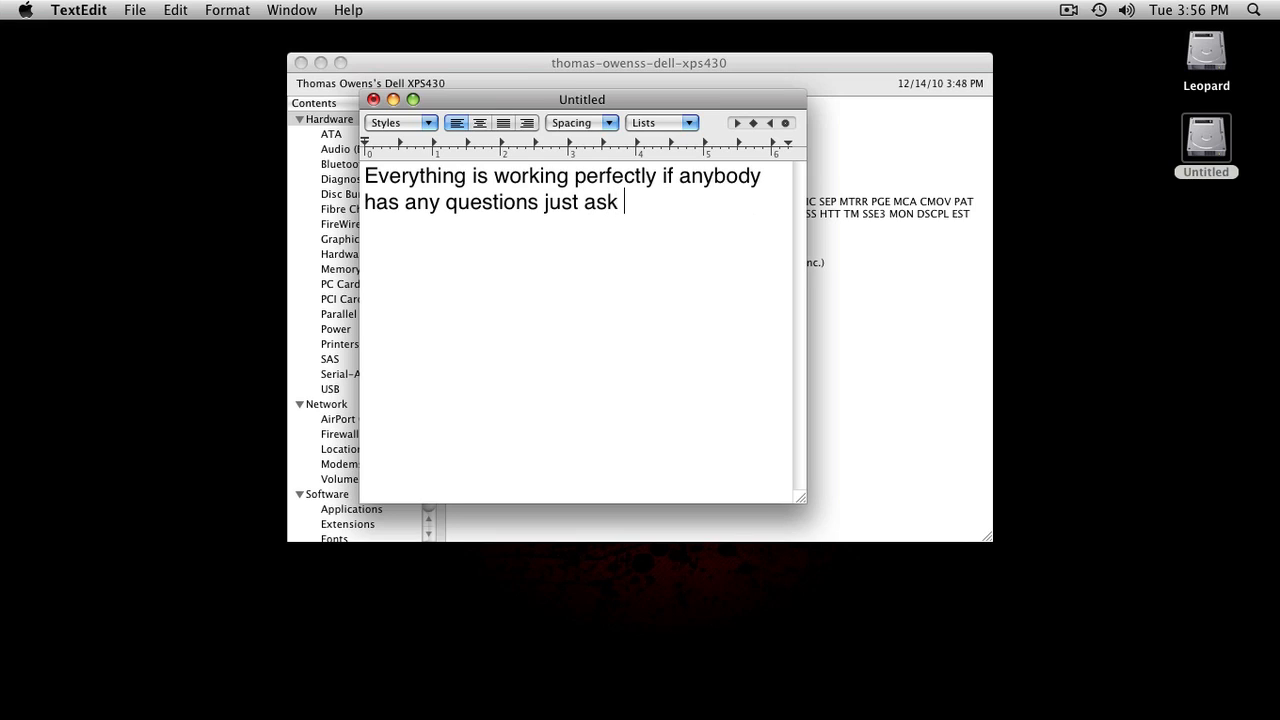
type("thanks c ya")
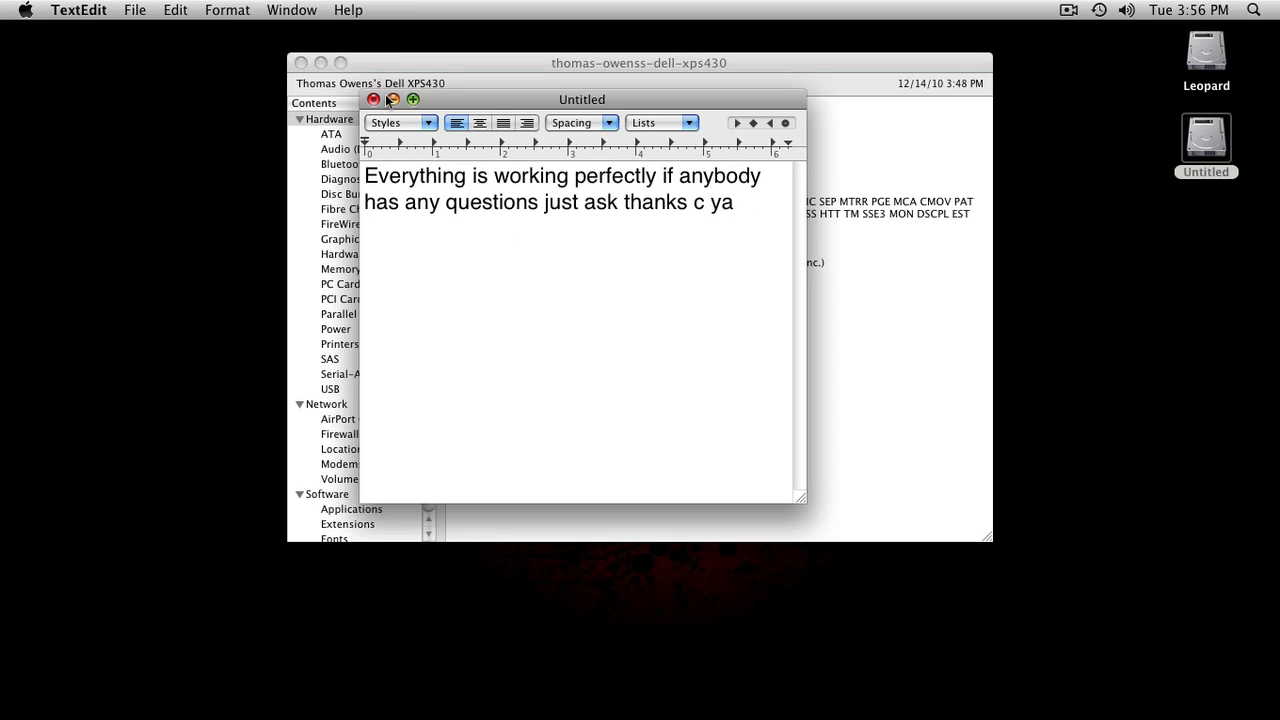
Close the note to reveal the hardware overview in System Profiler.
left_click(372, 98)
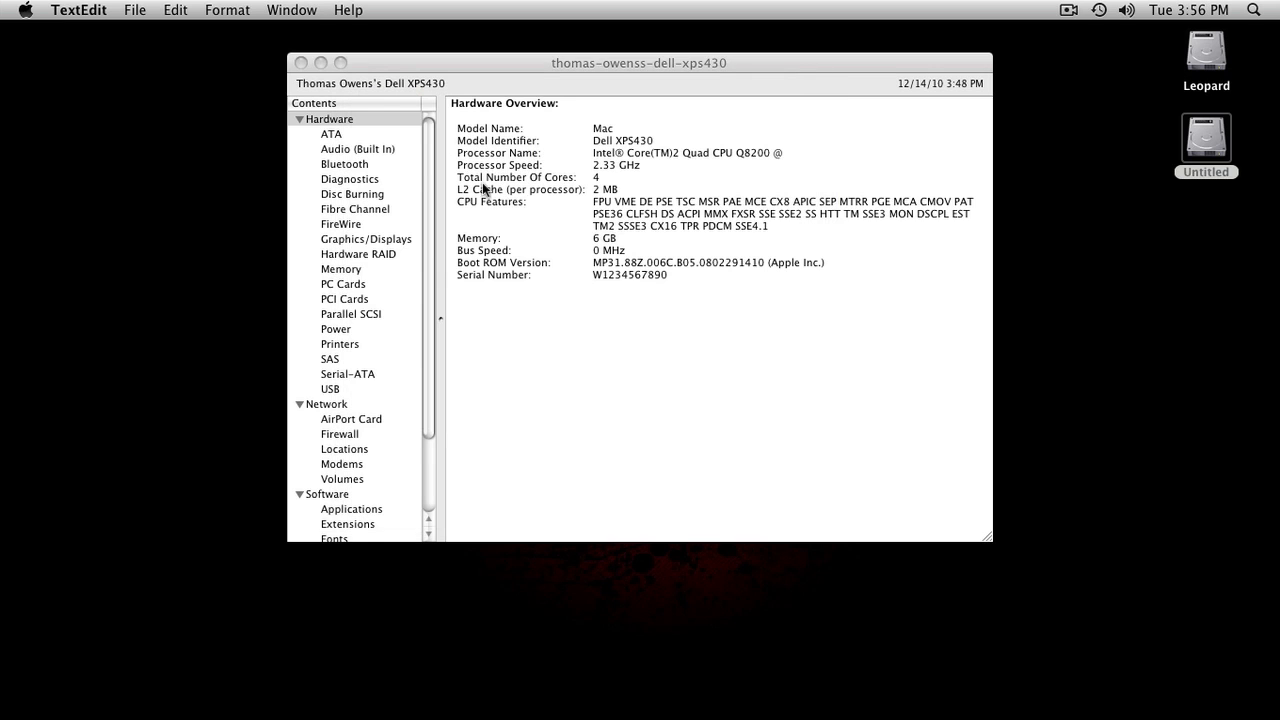